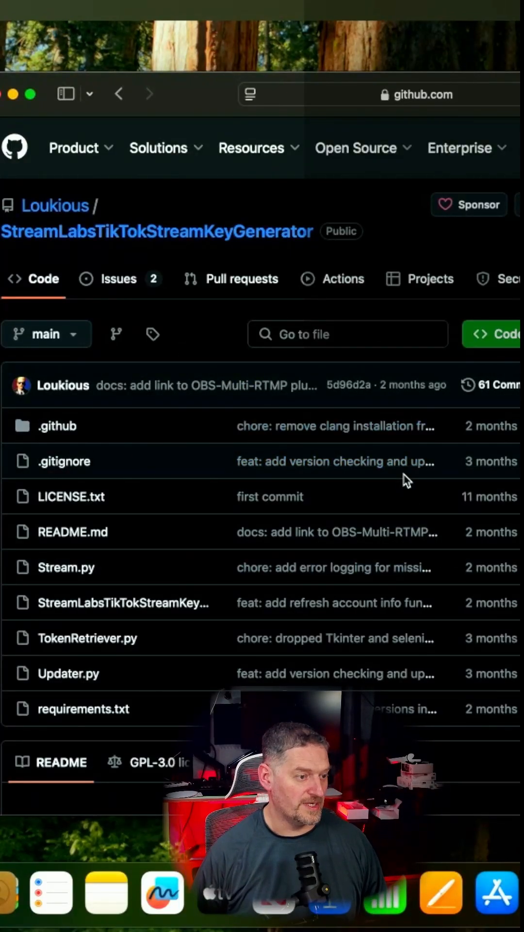
Download the arm64-macos asset from the v2.0.5 release via the README's Download link
scroll(down, 3)
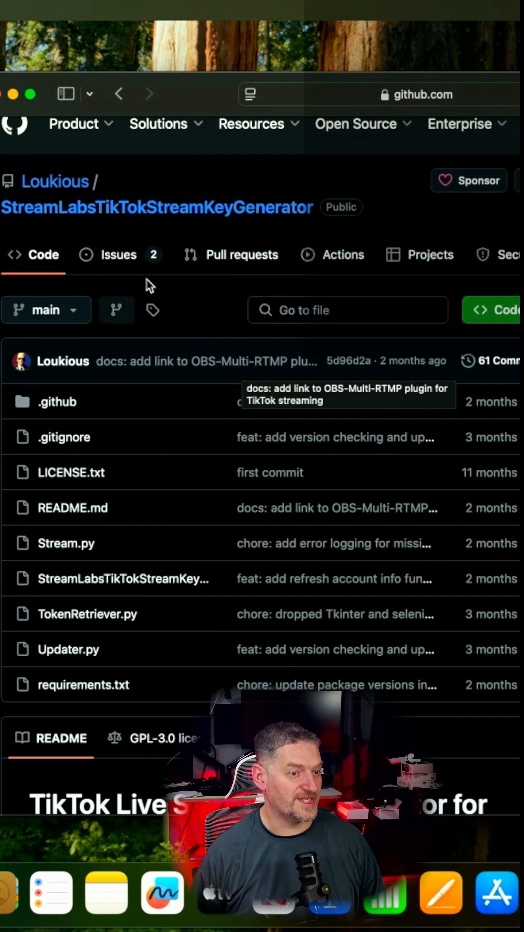
scroll(down, 3)
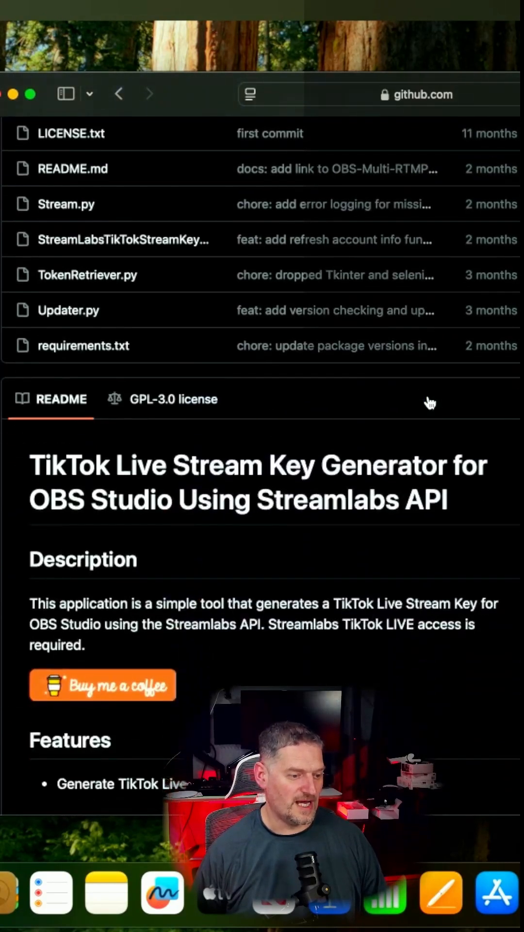
scroll(down, 3)
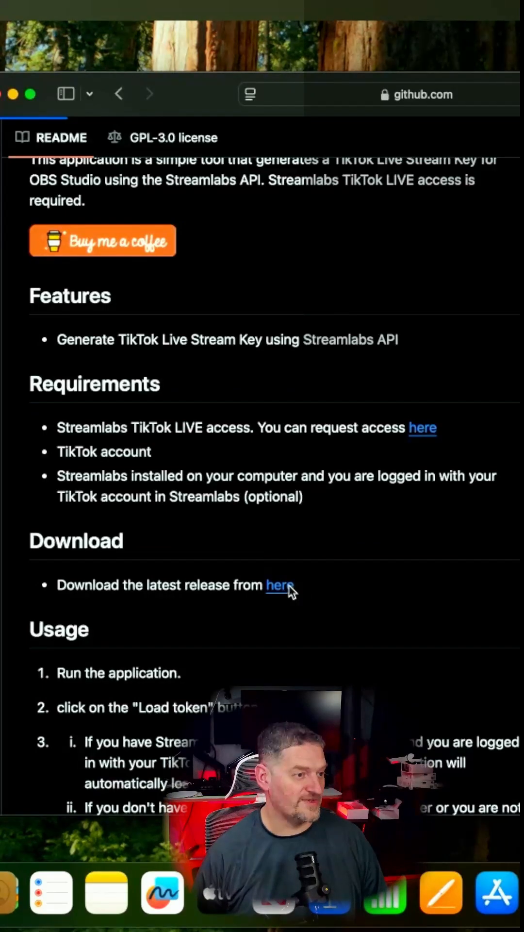
click(280, 585)
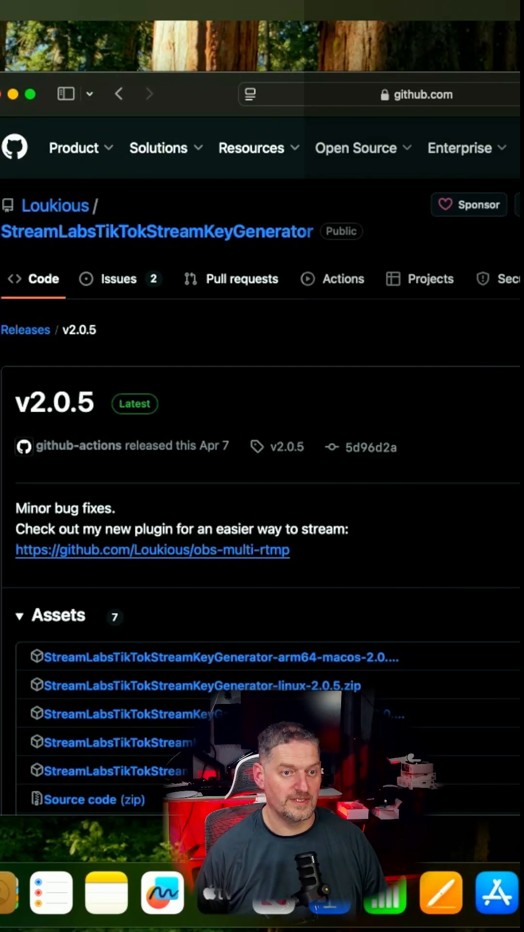
click(74, 148)
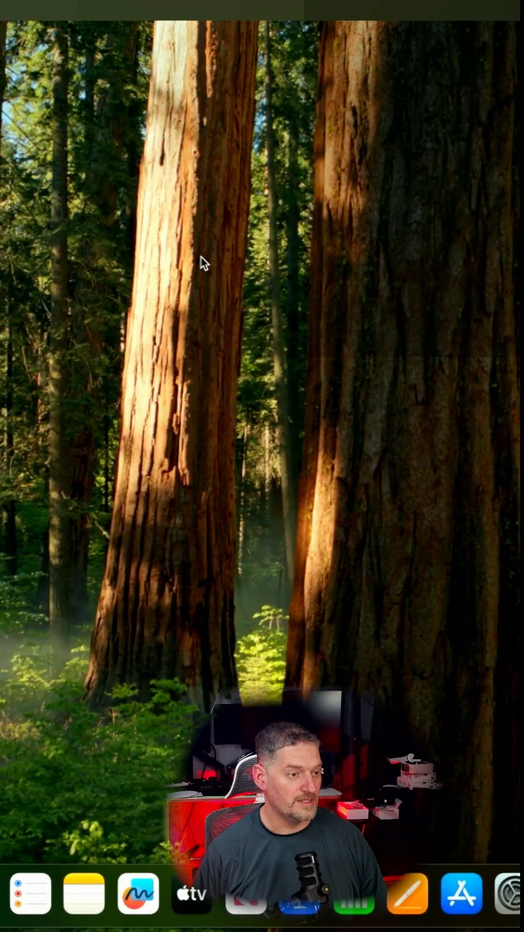
Create a new desktop folder named tiktok2 from the desktop context menu
right_click(202, 264)
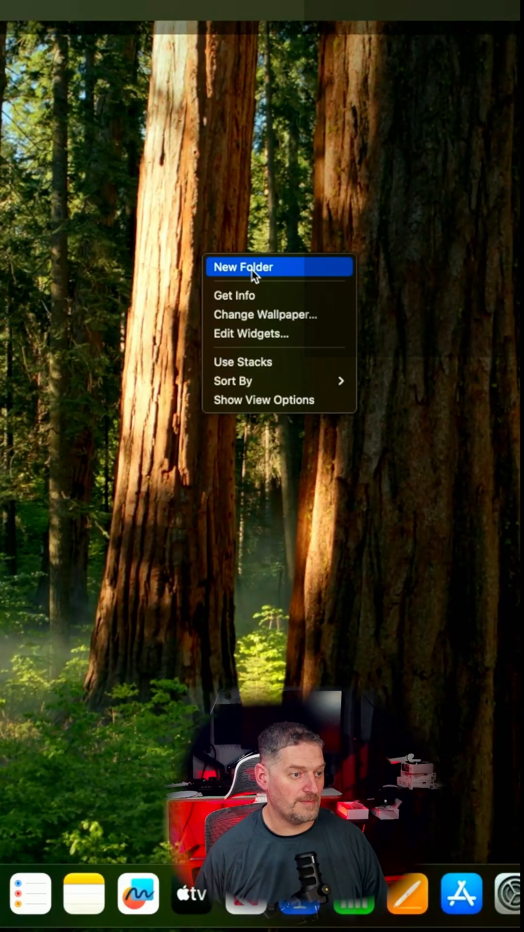
click(243, 267)
text(tiktok2)
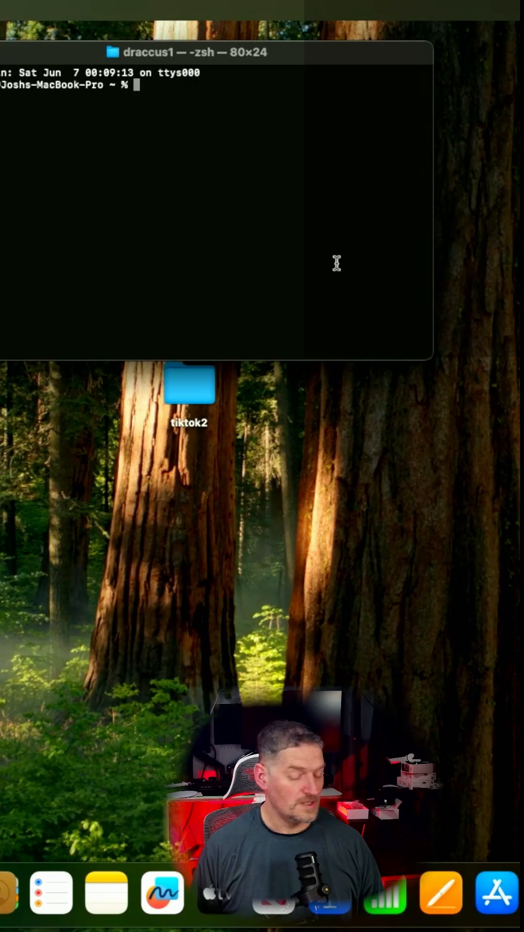
mouse_move(286, 224)
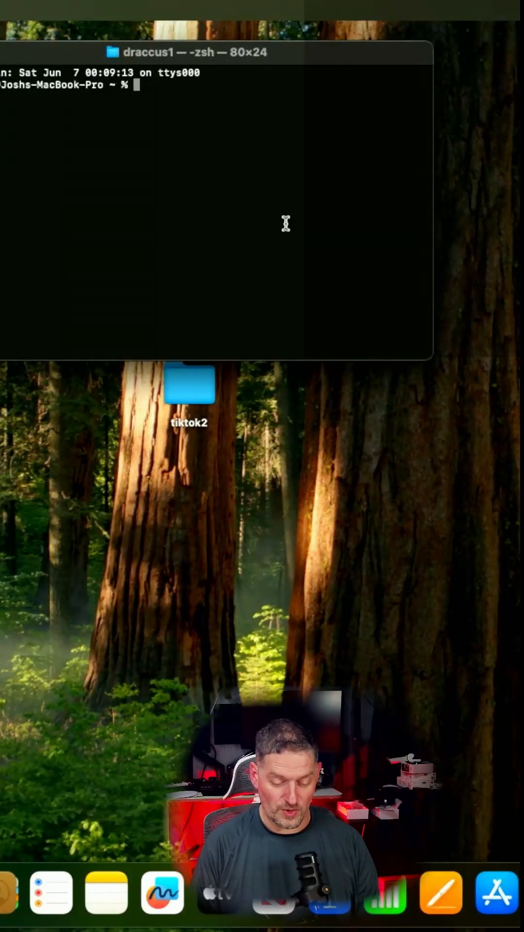
Navigate with cd into desktop then tiktok2, listing contents to reveal TikTokStreamKeyGenerator.app
text(cd desktop)
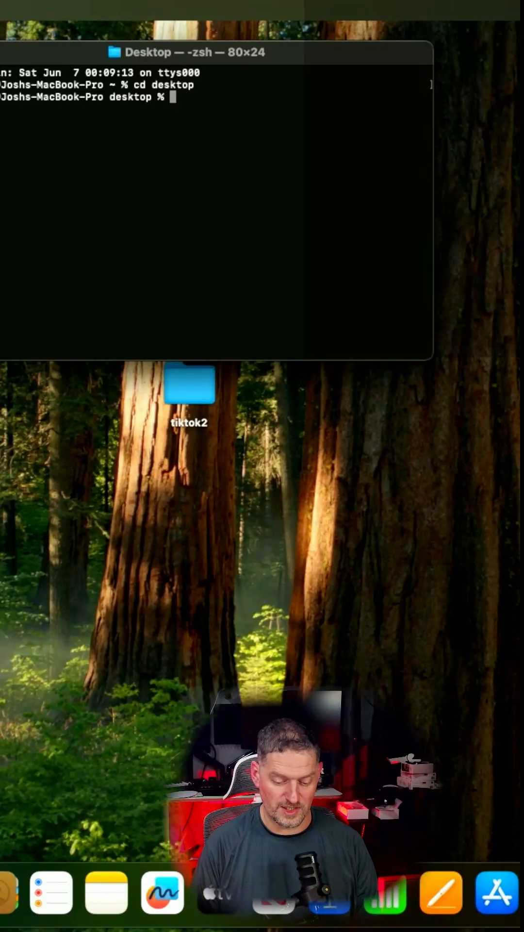
text(ls)
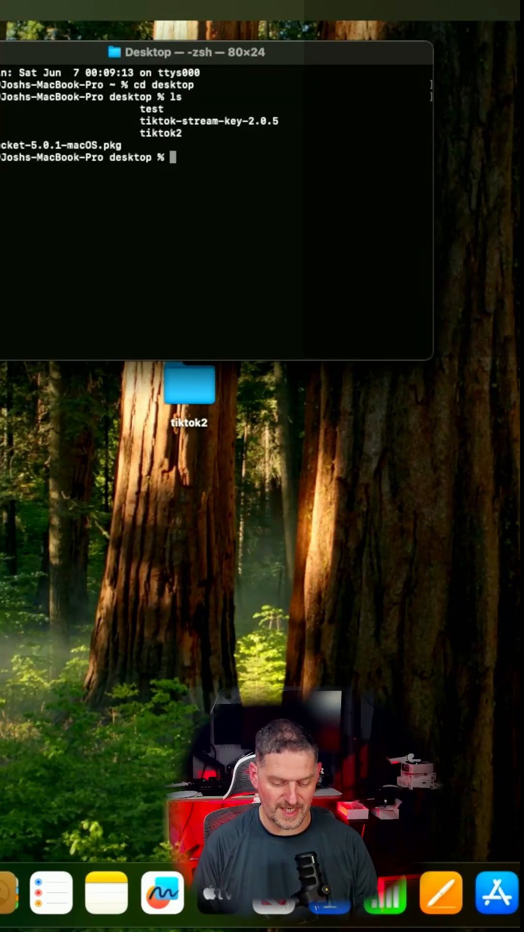
text(cd tiktok2)
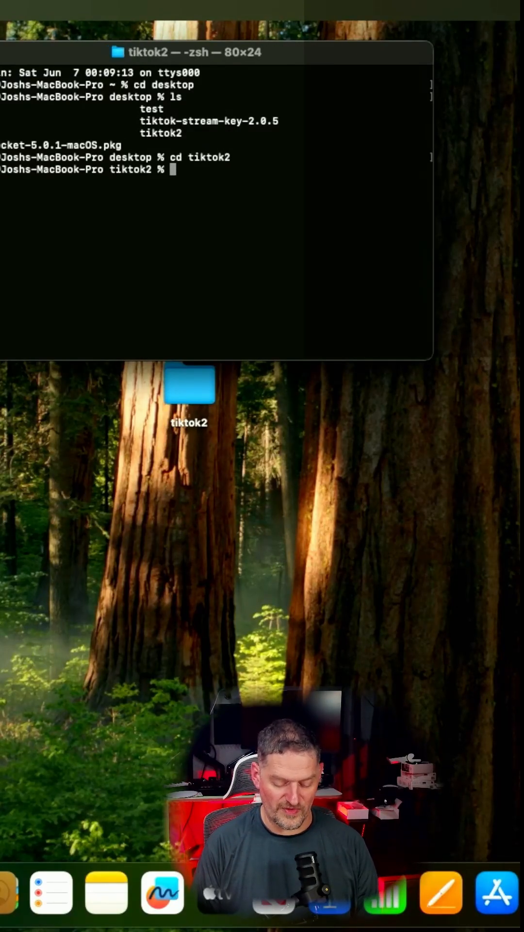
text(ls)
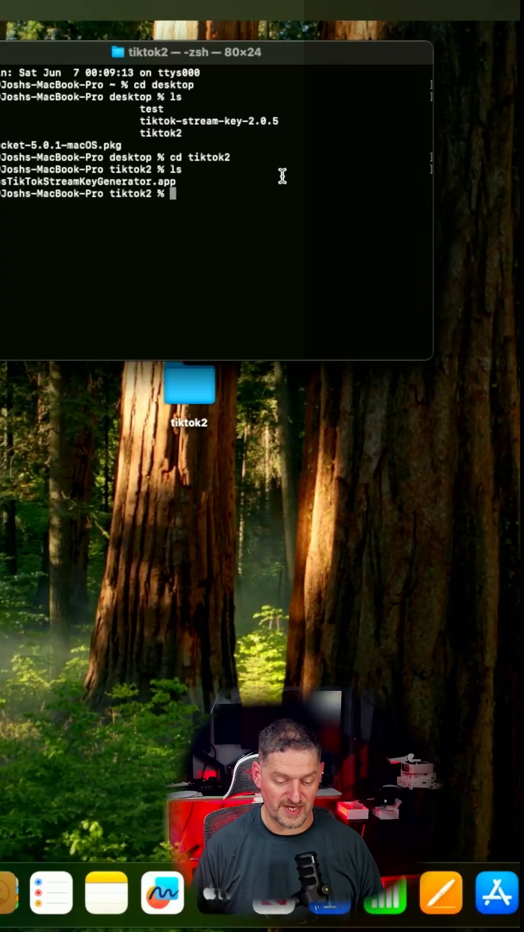
mouse_move(193, 221)
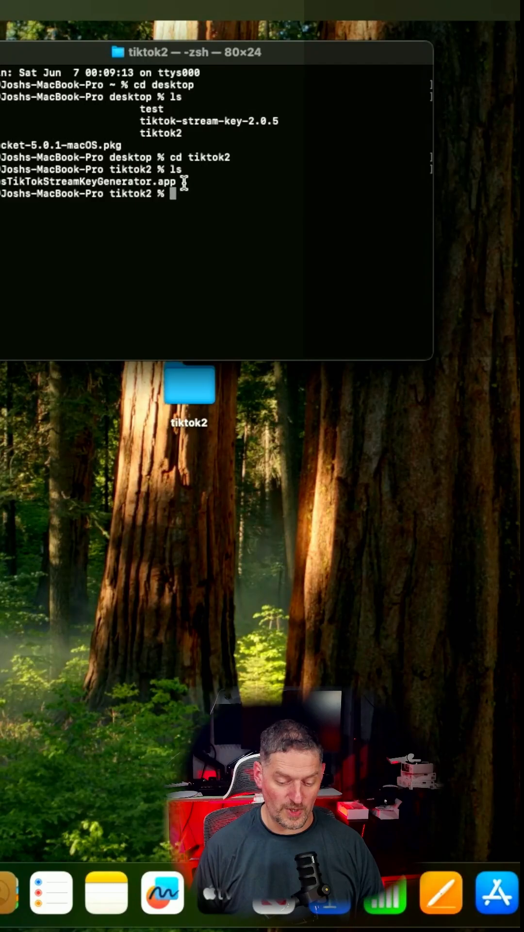
Run xattr on the copied StreamLabs app file name, revealing its quarantine attribute
double_click(89, 181)
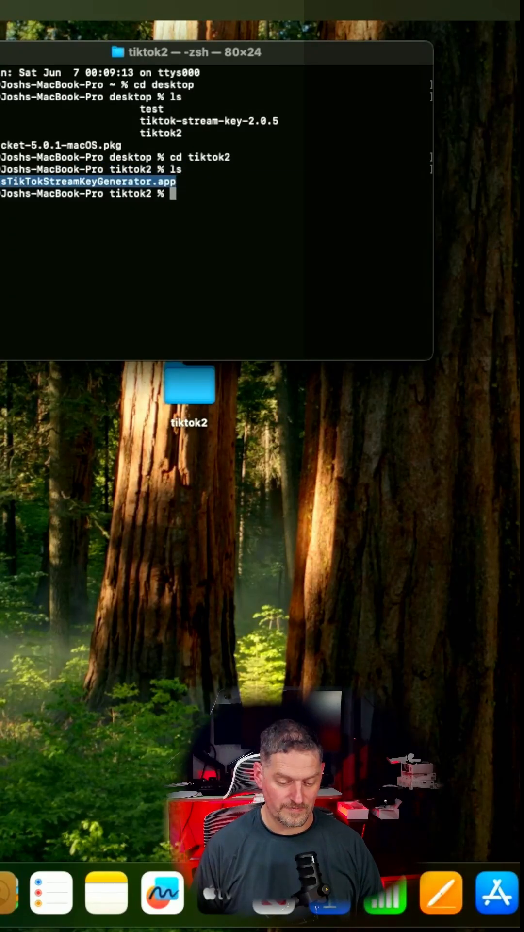
key(cmd+c)
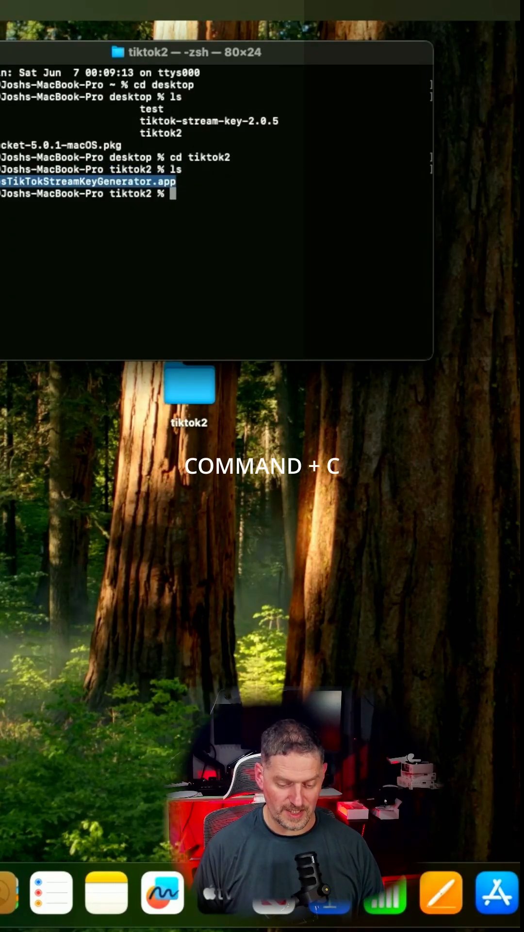
key(cmd+c)
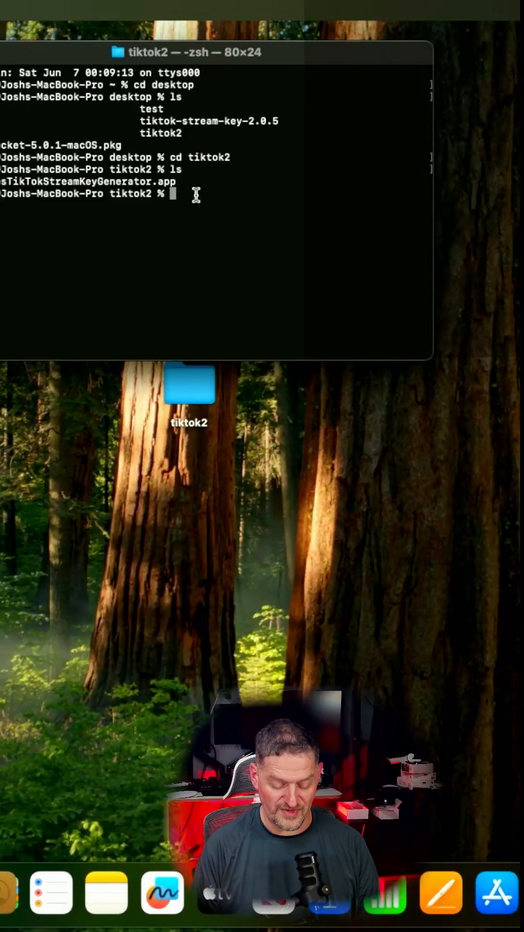
text(xattr)
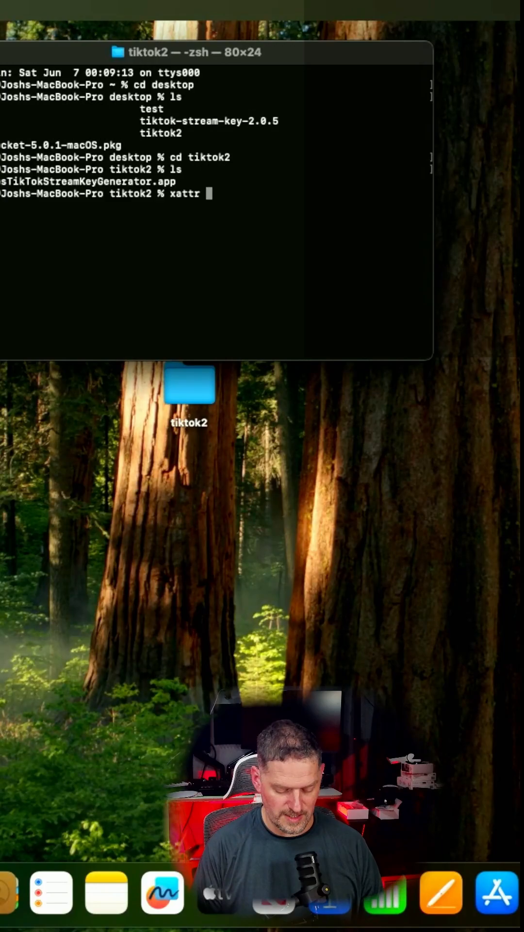
key(cmd+v)
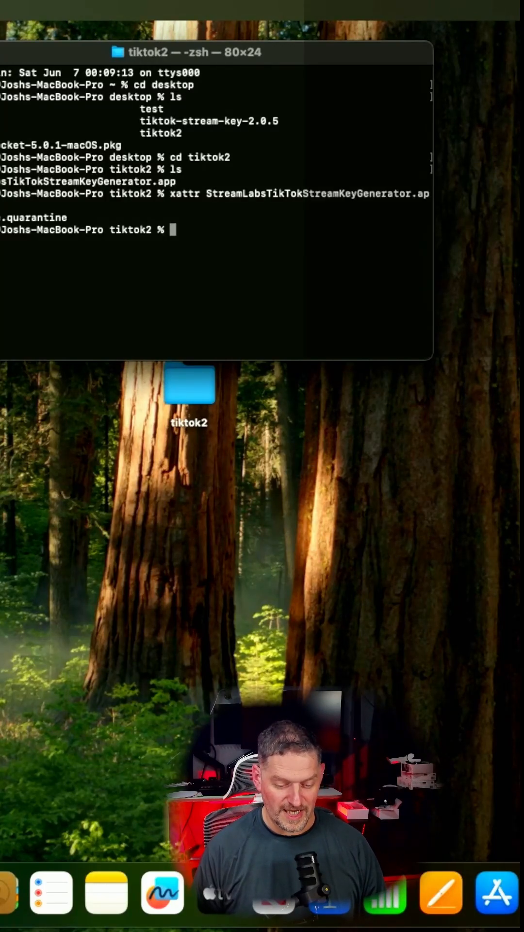
mouse_move(90, 214)
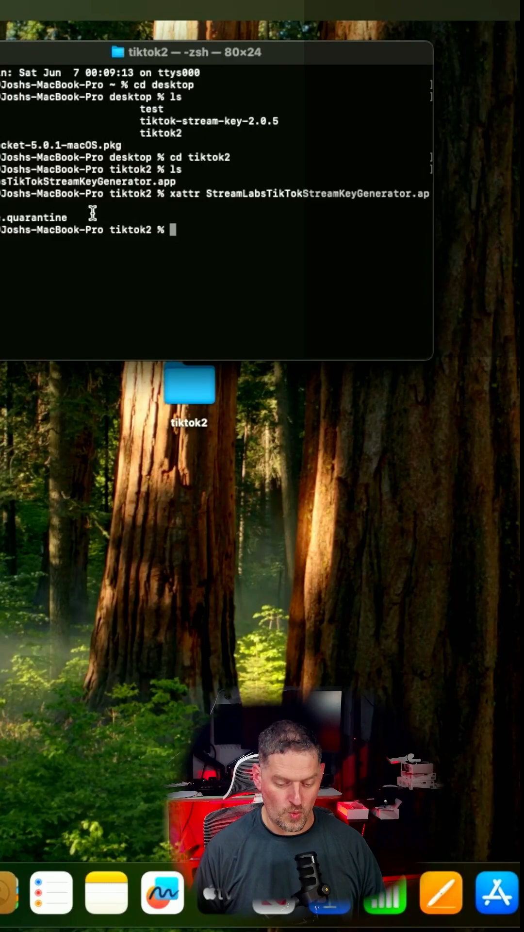
Run xattr -cr on the StreamLabs app to clear all its extended attributes
text(xattr StreamLabs)
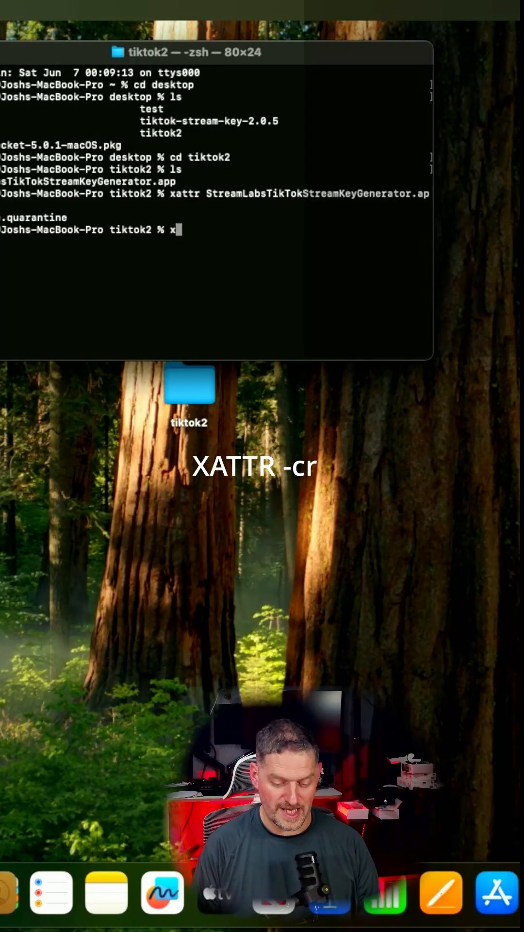
text(attr)
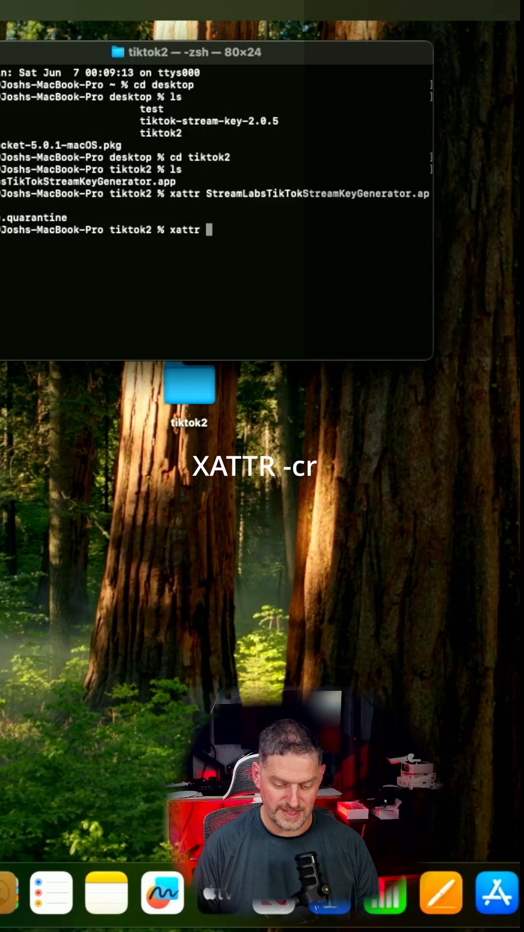
text(-cr)
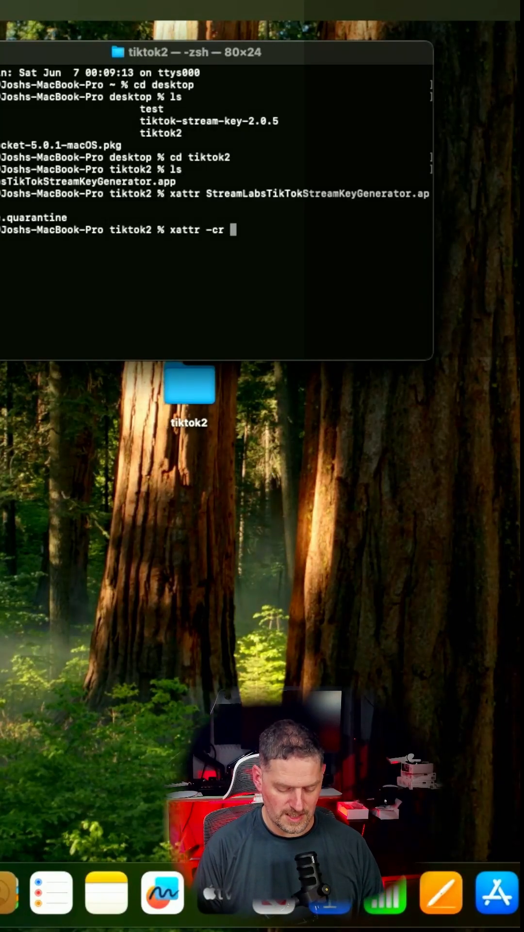
key(cmd+v)
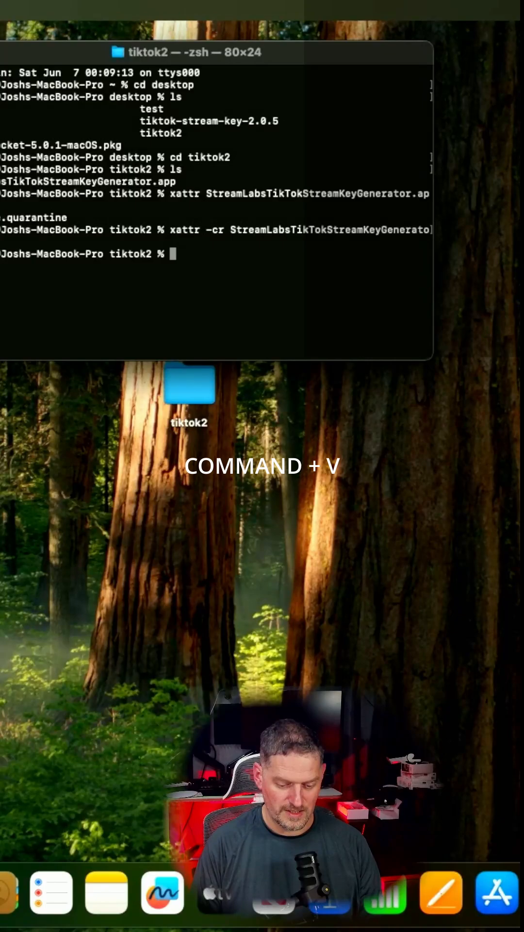
key(cmd+v)
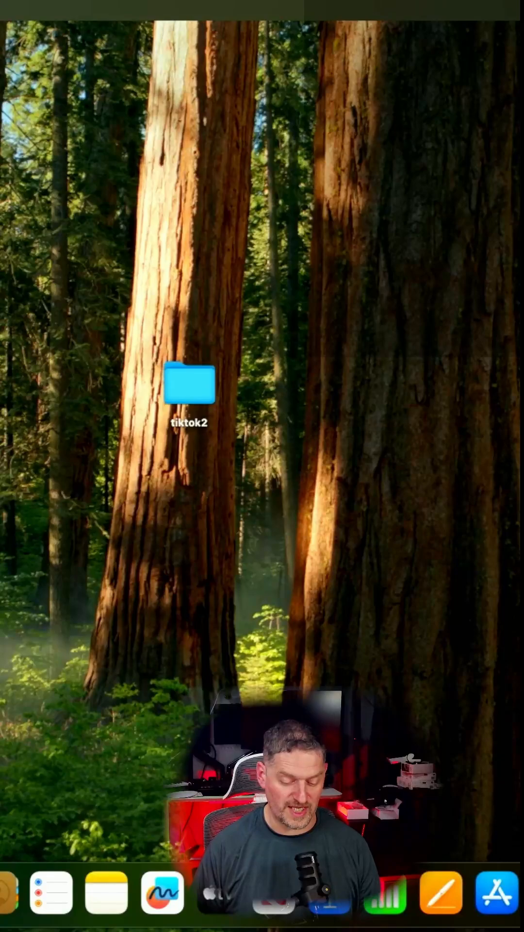
mouse_move(109, 335)
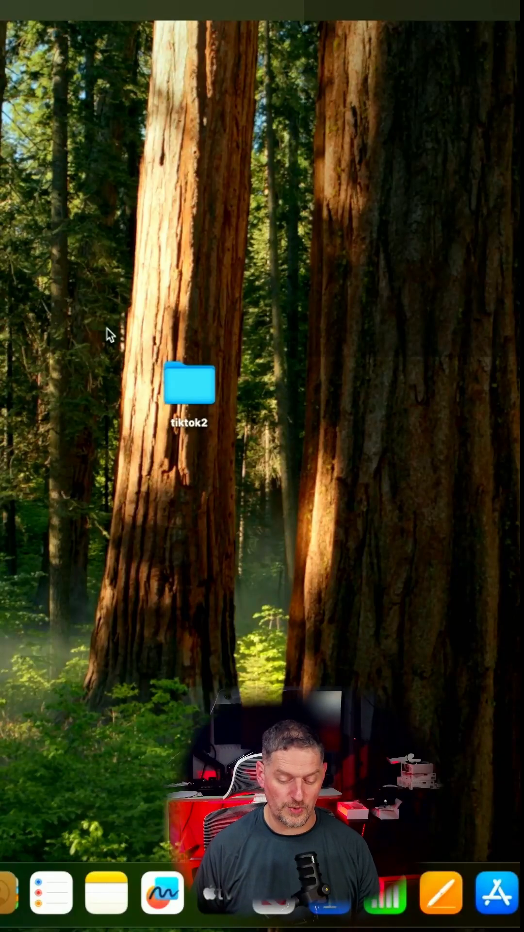
Launch StreamLabsTikTokStreamKeyGenerator from inside the desktop tiktok2 folder
double_click(189, 386)
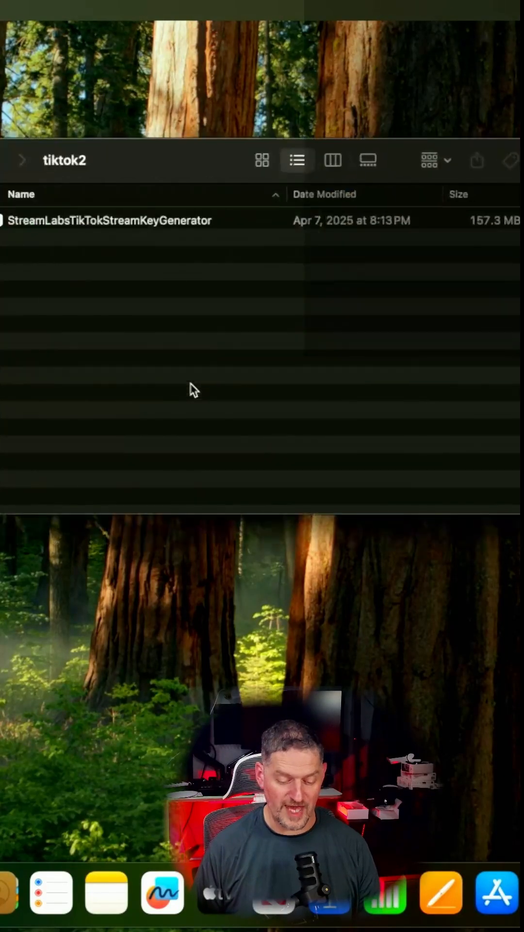
double_click(110, 221)
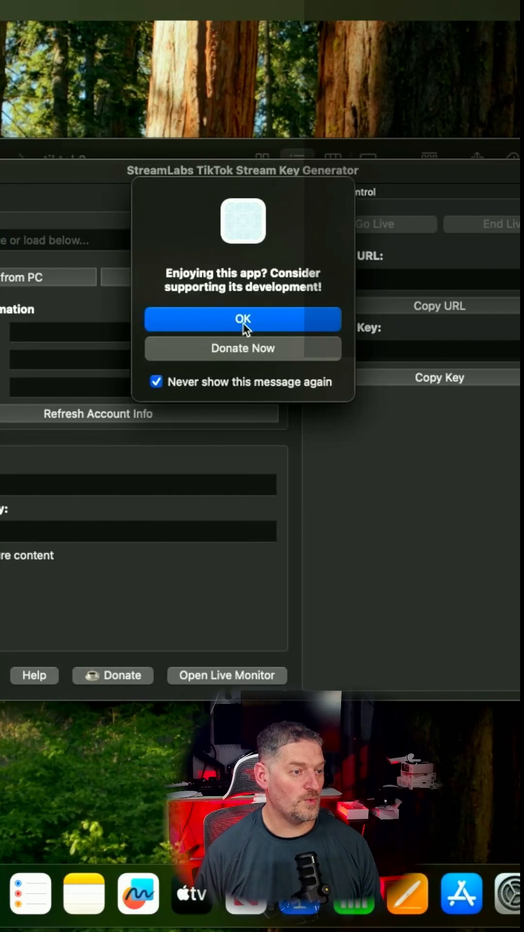
Confirm OK on the support dialog with 'Never show this message again' checked
click(241, 320)
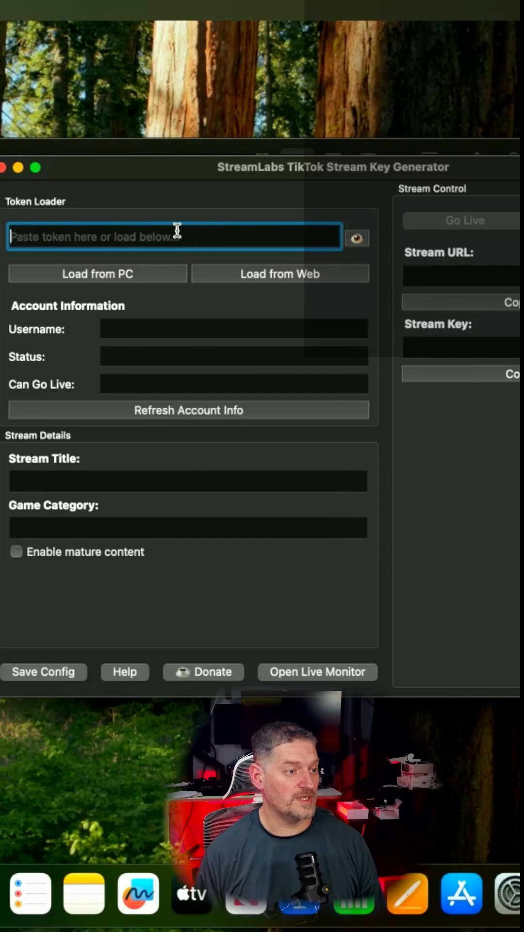
mouse_move(261, 282)
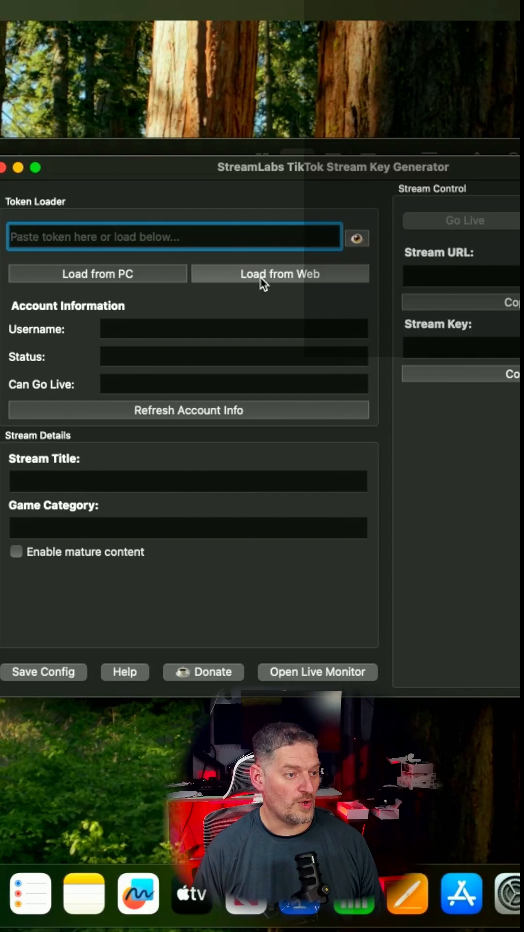
click(280, 273)
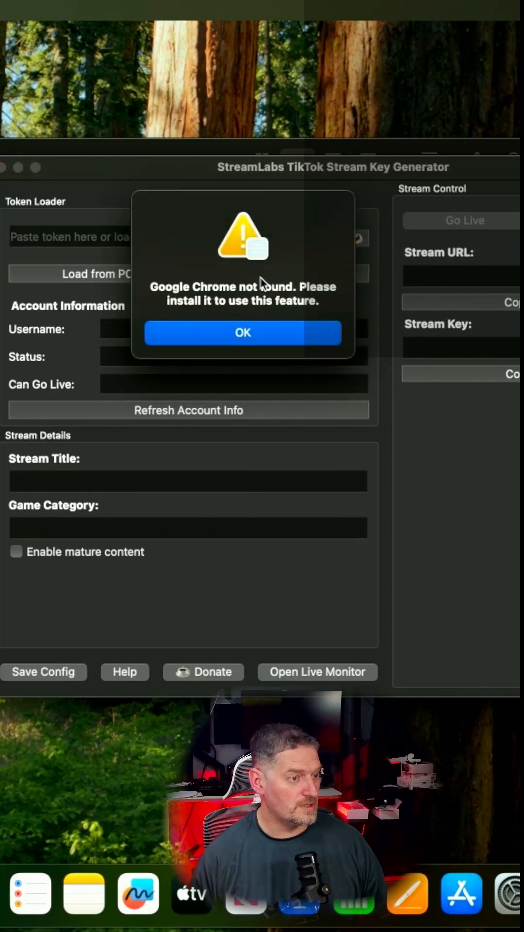
mouse_move(269, 345)
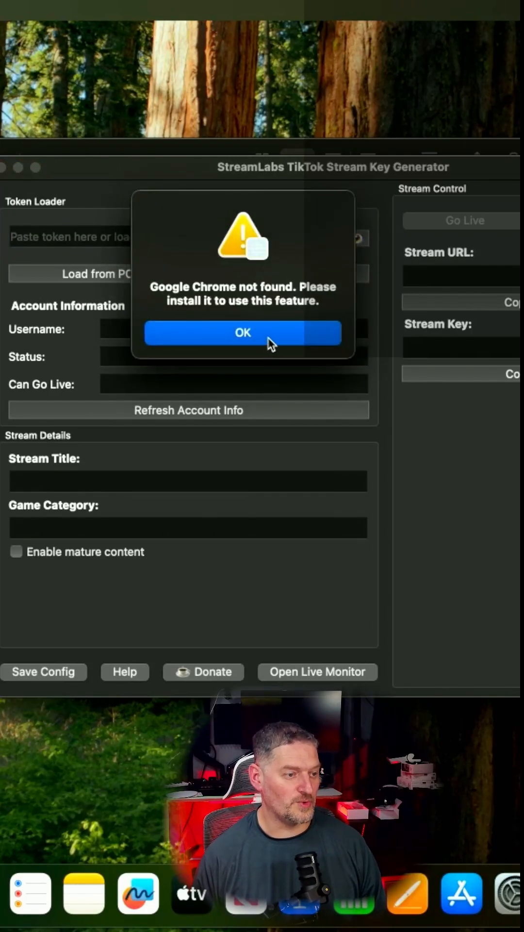
click(242, 332)
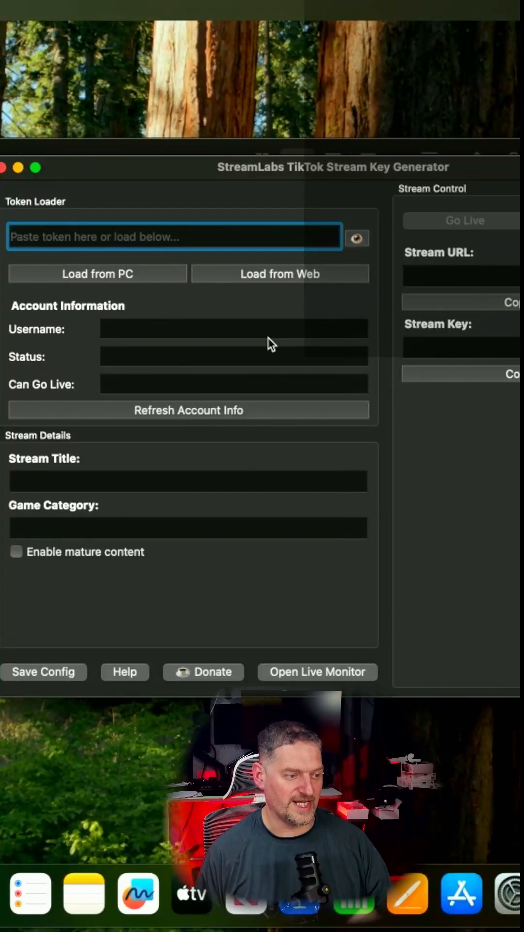
mouse_move(271, 256)
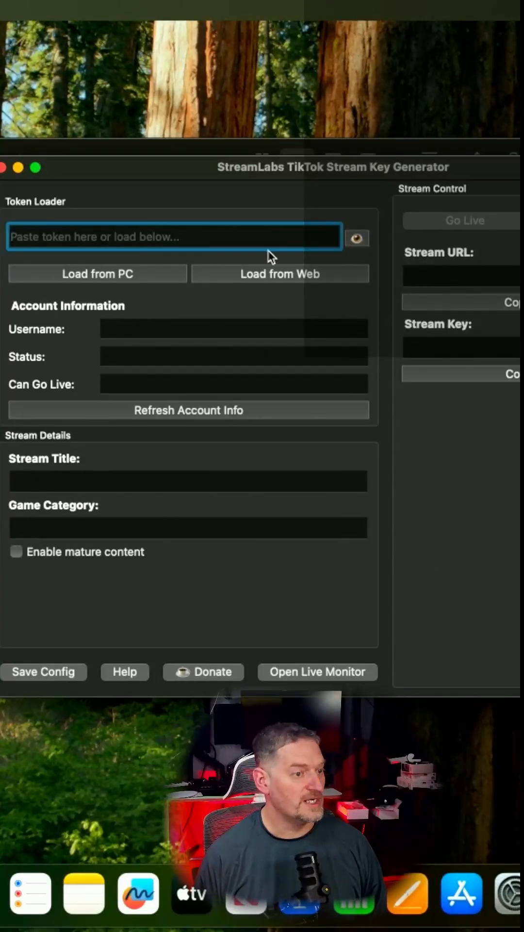